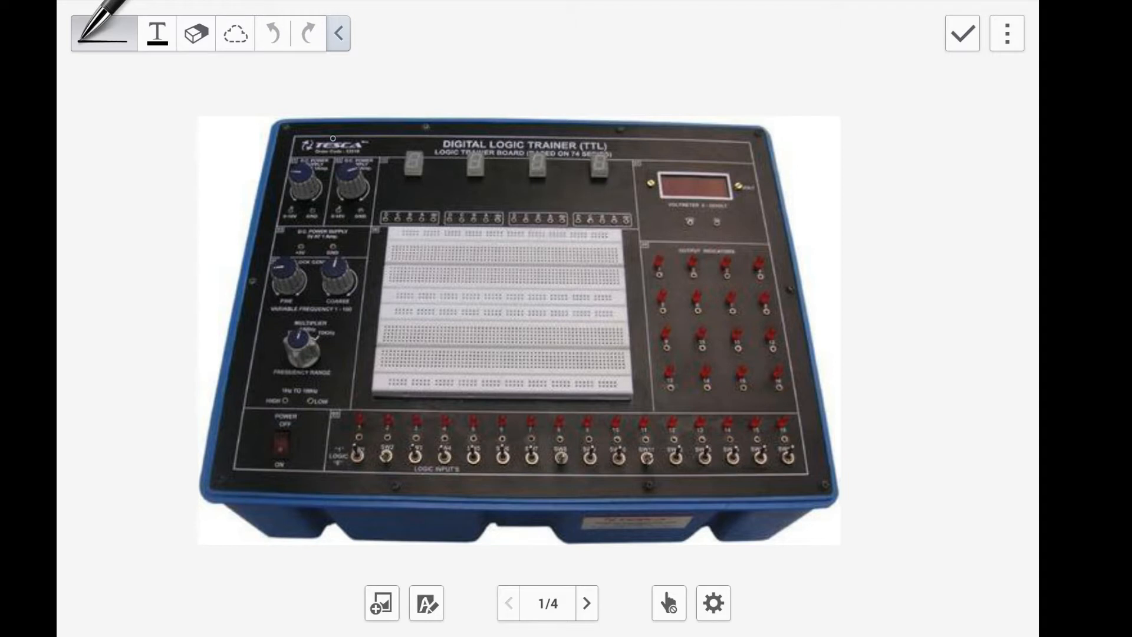
- Sketch a black arc beside the trainer's power panel, then switch the pen ink to red
left_click_drag(333, 138, 254, 368)
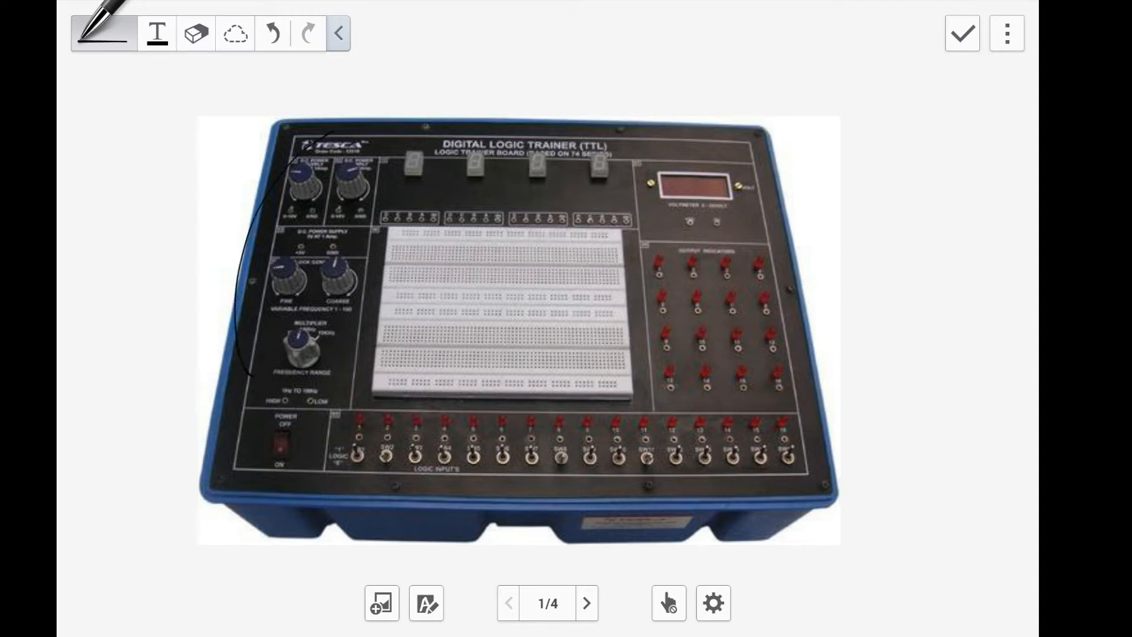
left_click(156, 33)
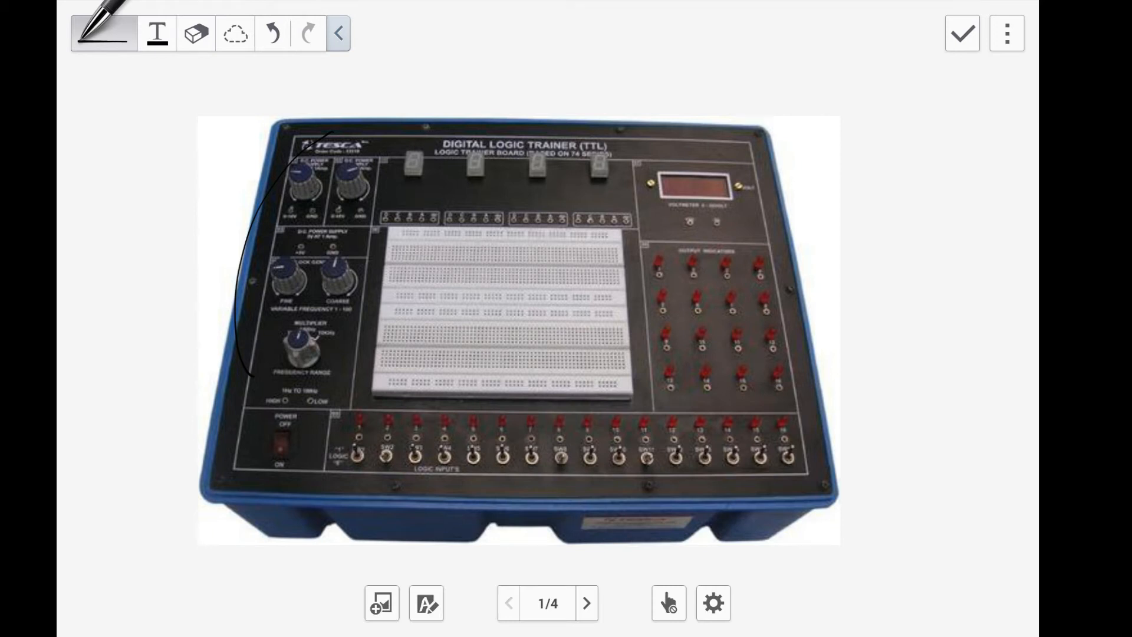
left_click(100, 33)
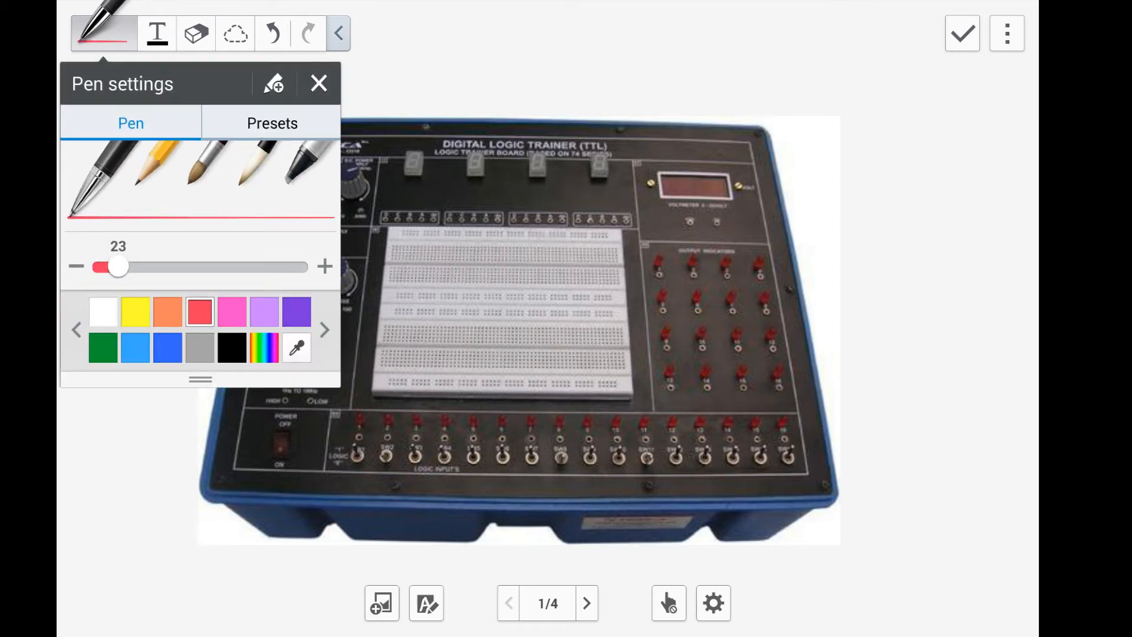
- Mark the breadboard area, input switch row and an output LED in red, labelling it LED
left_click(319, 83)
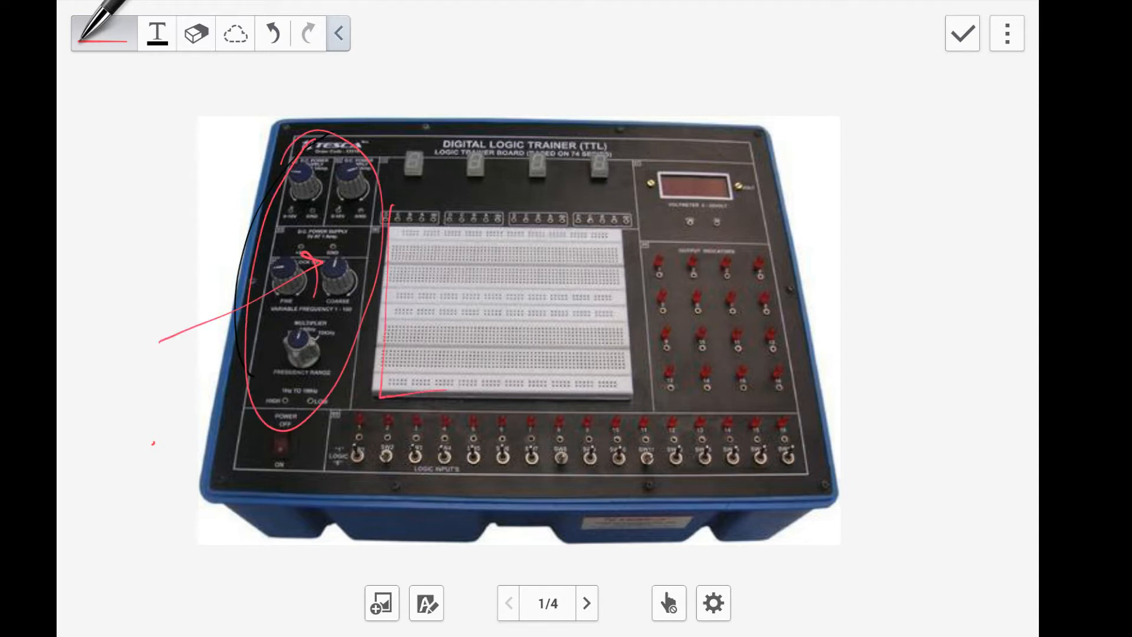
left_click_drag(380, 209, 633, 404)
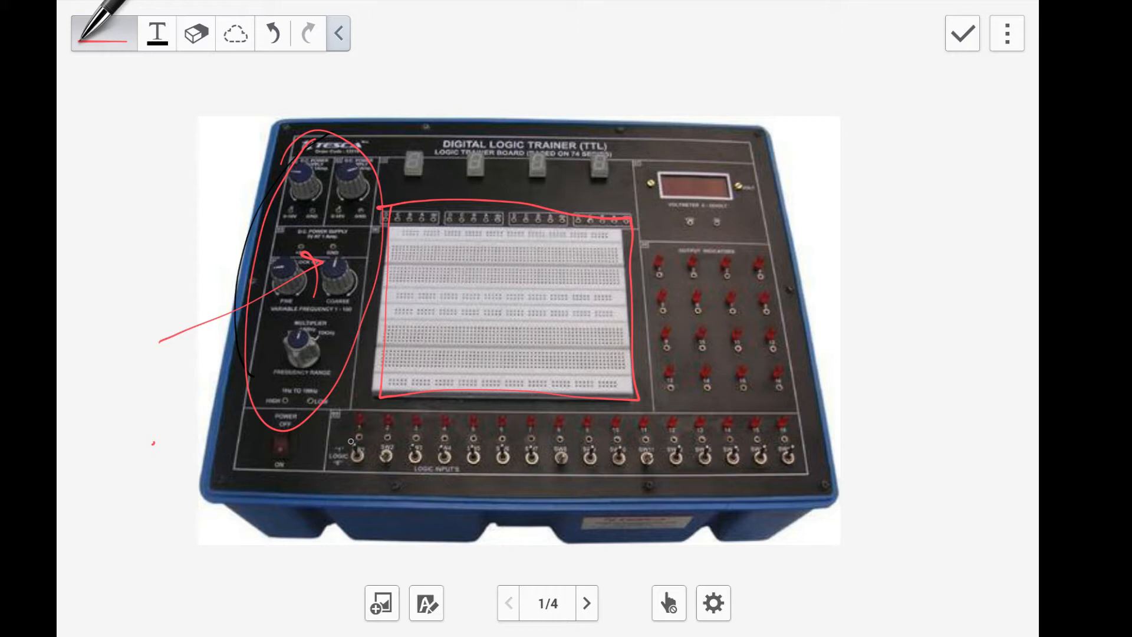
left_click_drag(341, 421, 795, 491)
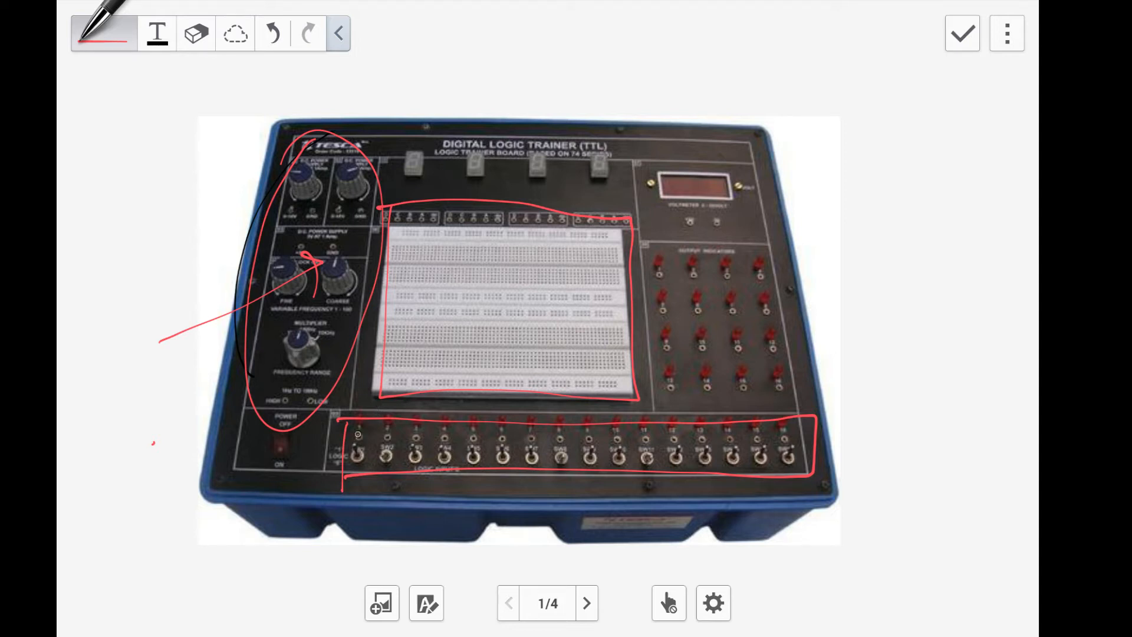
left_click_drag(361, 434, 368, 463)
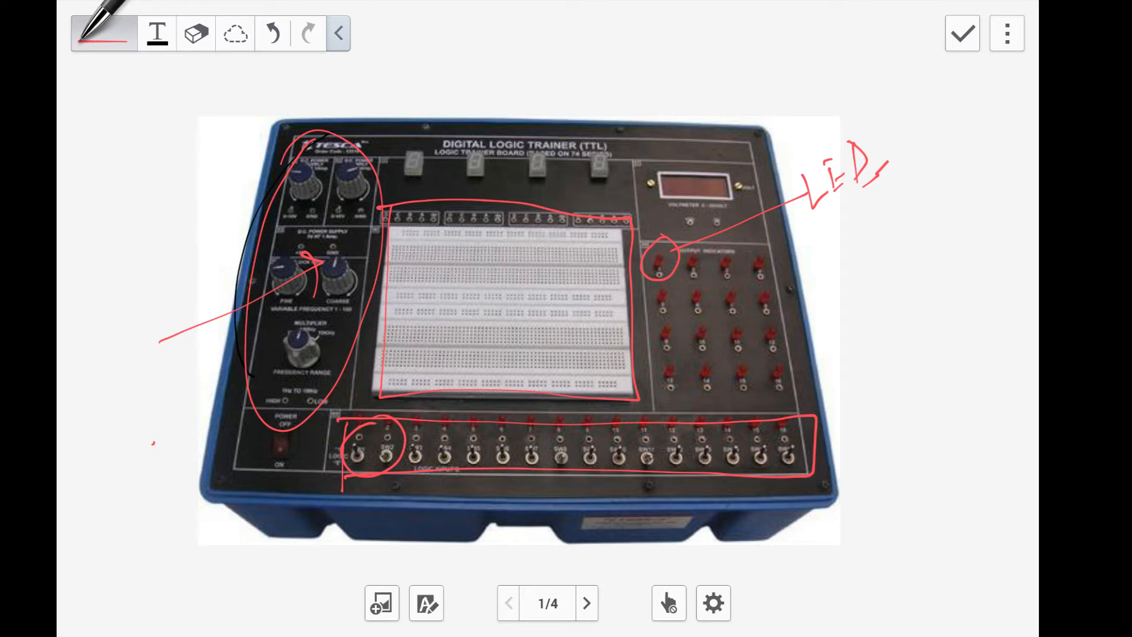
left_click(586, 603)
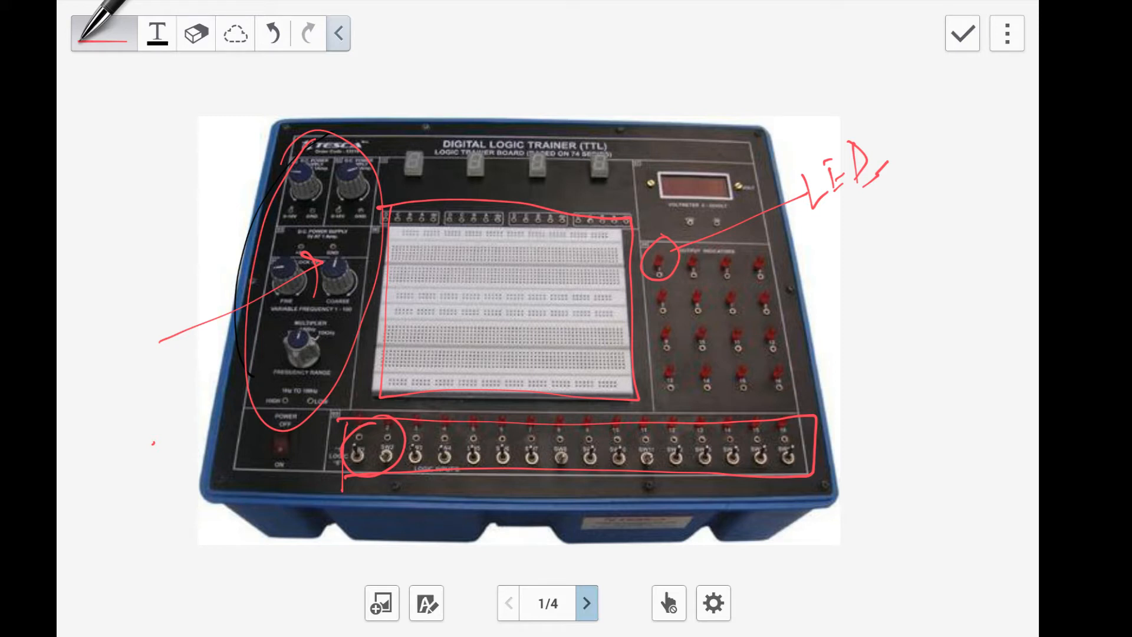
- On the breadboard slide, trace connected columns 1–3 in red
left_click(586, 603)
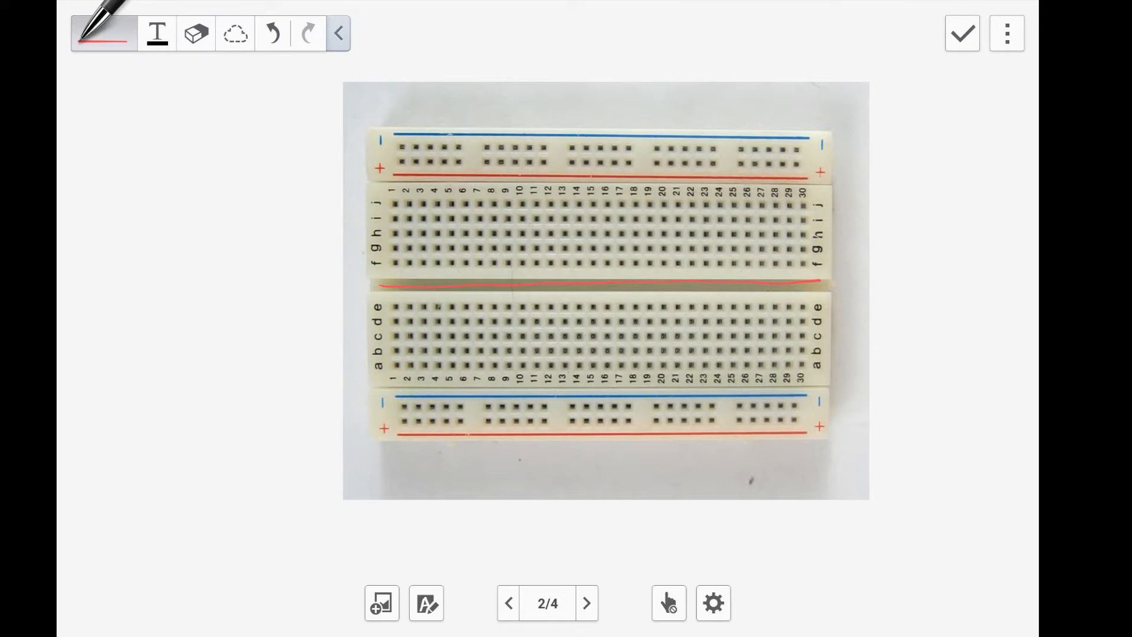
left_click(394, 306)
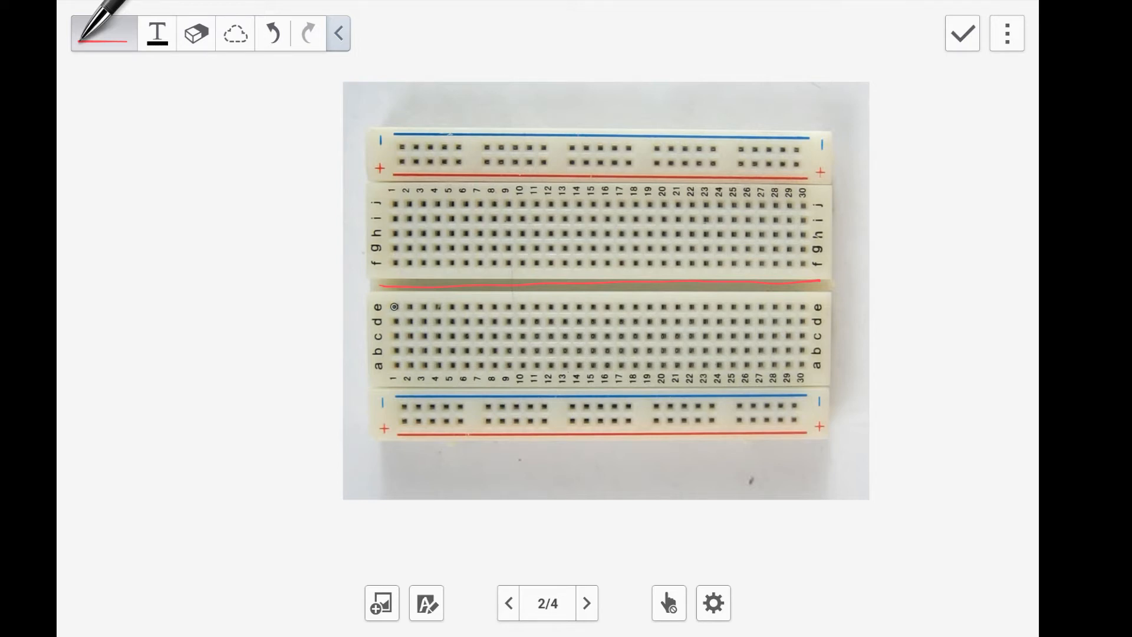
left_click_drag(394, 307, 394, 368)
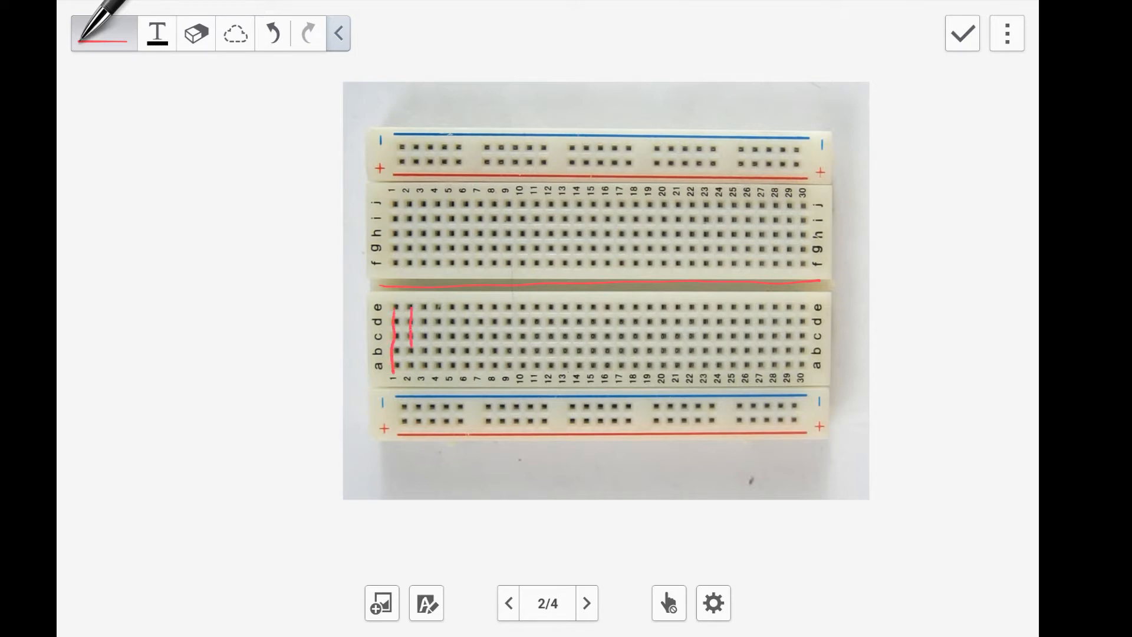
left_click_drag(426, 311, 426, 364)
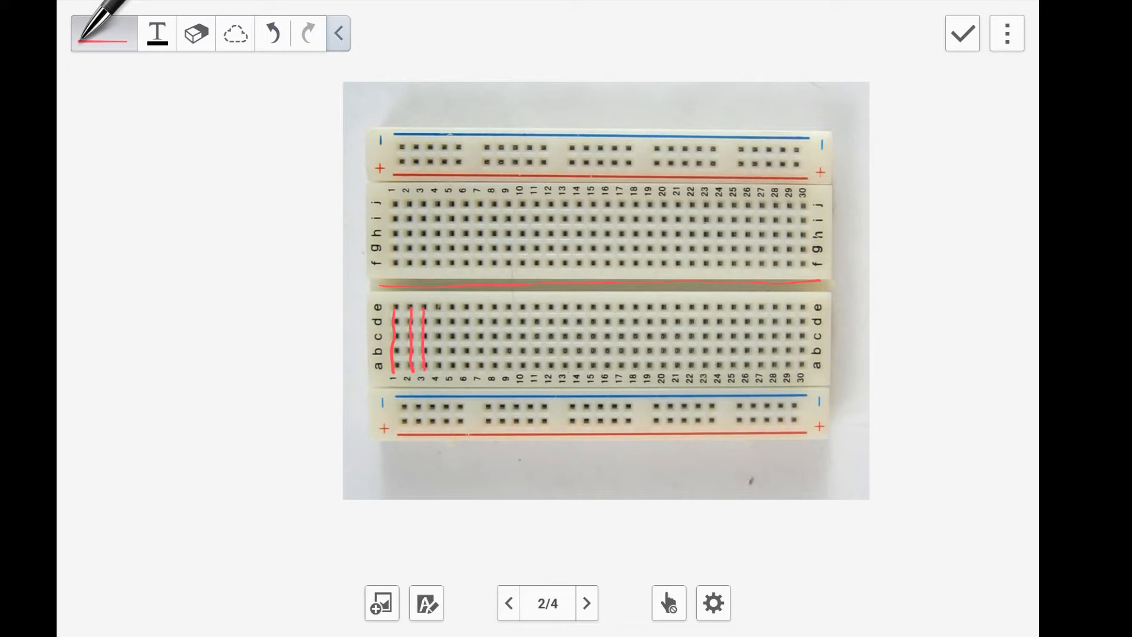
- Underline the bottom power rail and mark its breaks near columns 12 and 24
left_click_drag(401, 409, 794, 407)
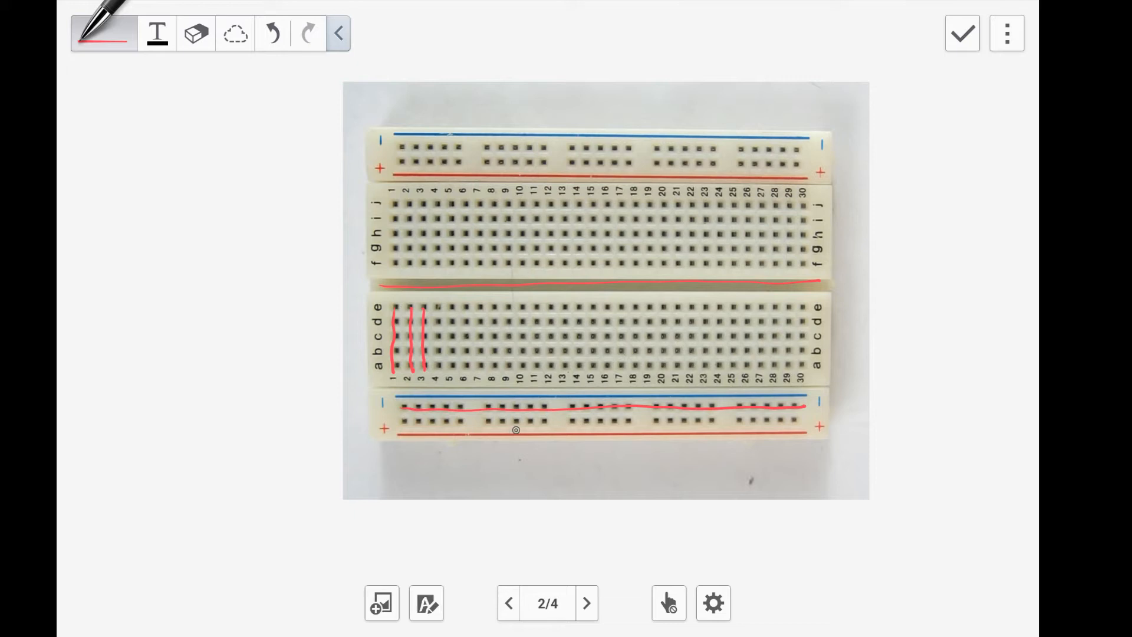
left_click_drag(553, 382, 556, 437)
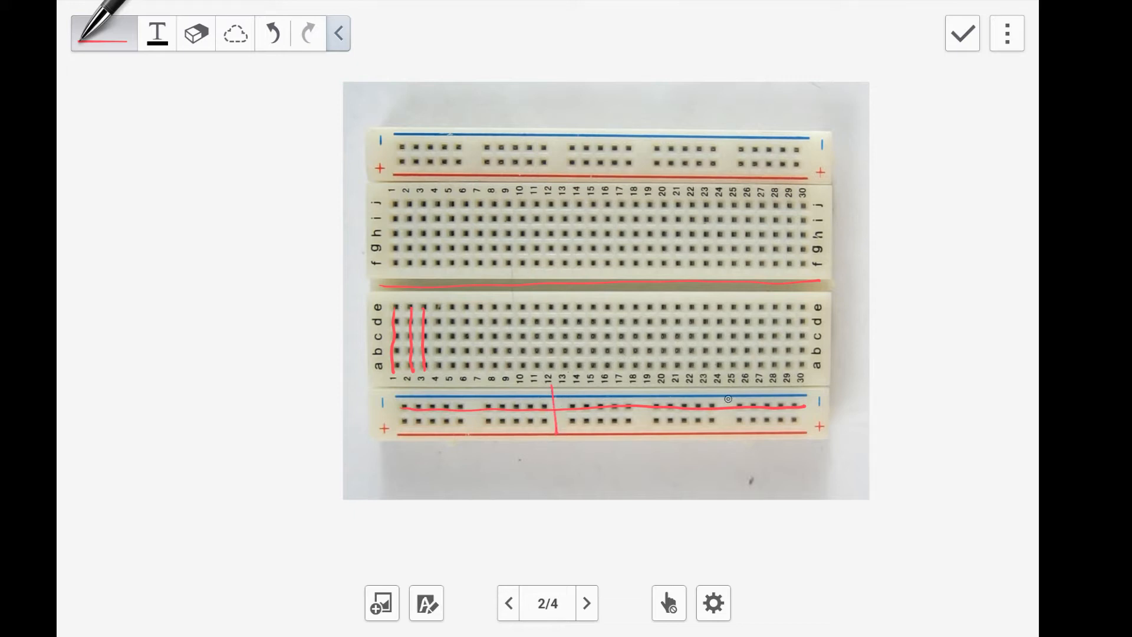
left_click_drag(721, 382, 724, 447)
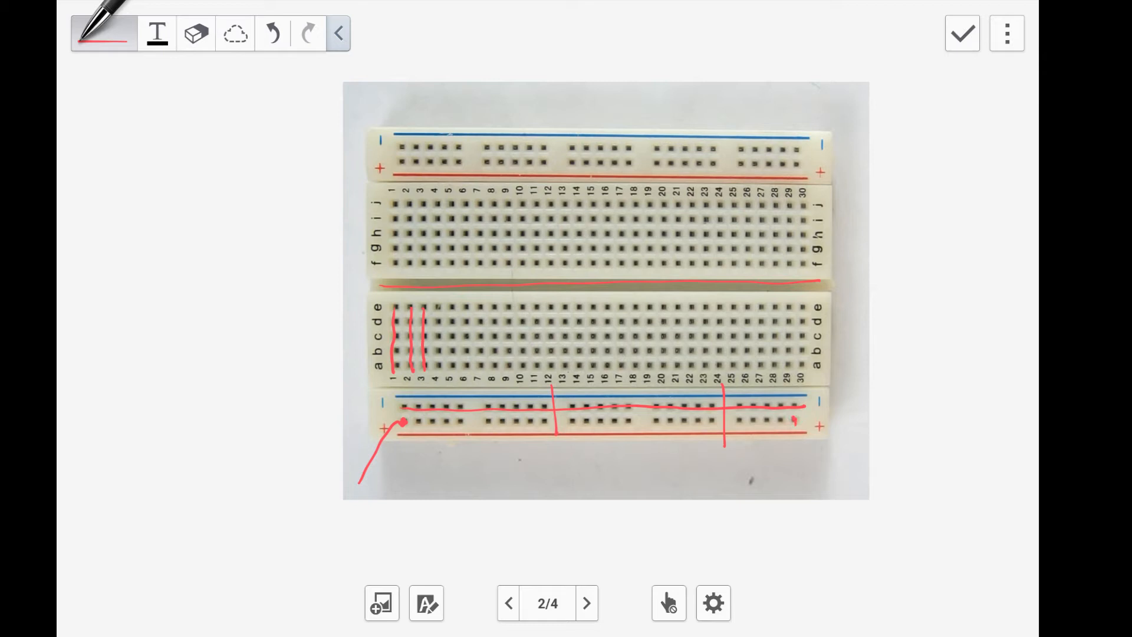
left_click(607, 289)
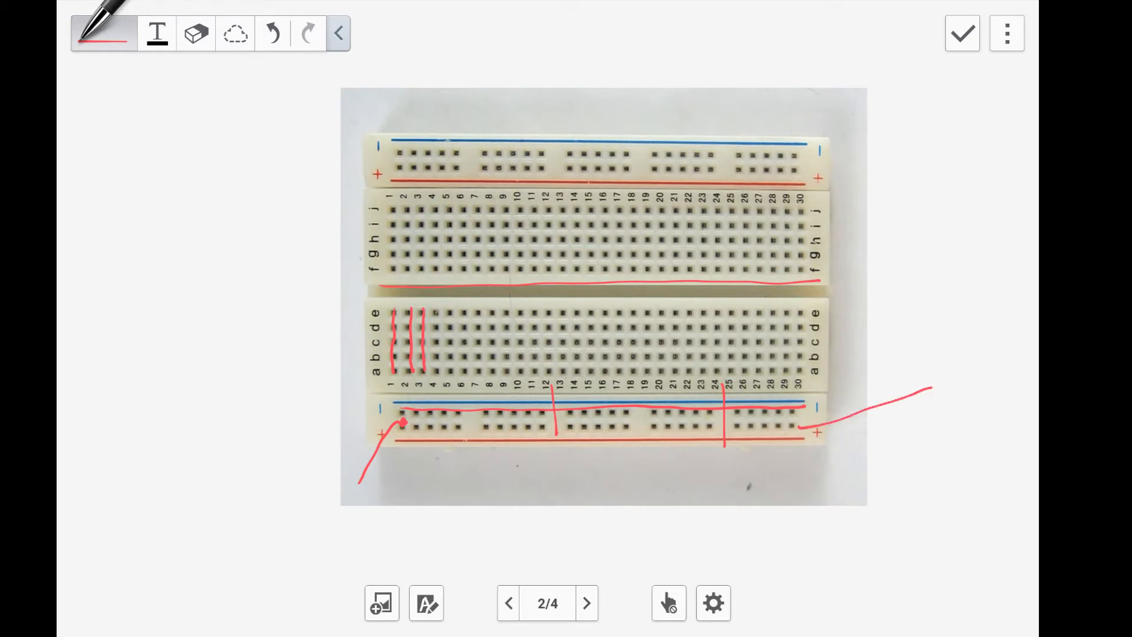
type("Li")
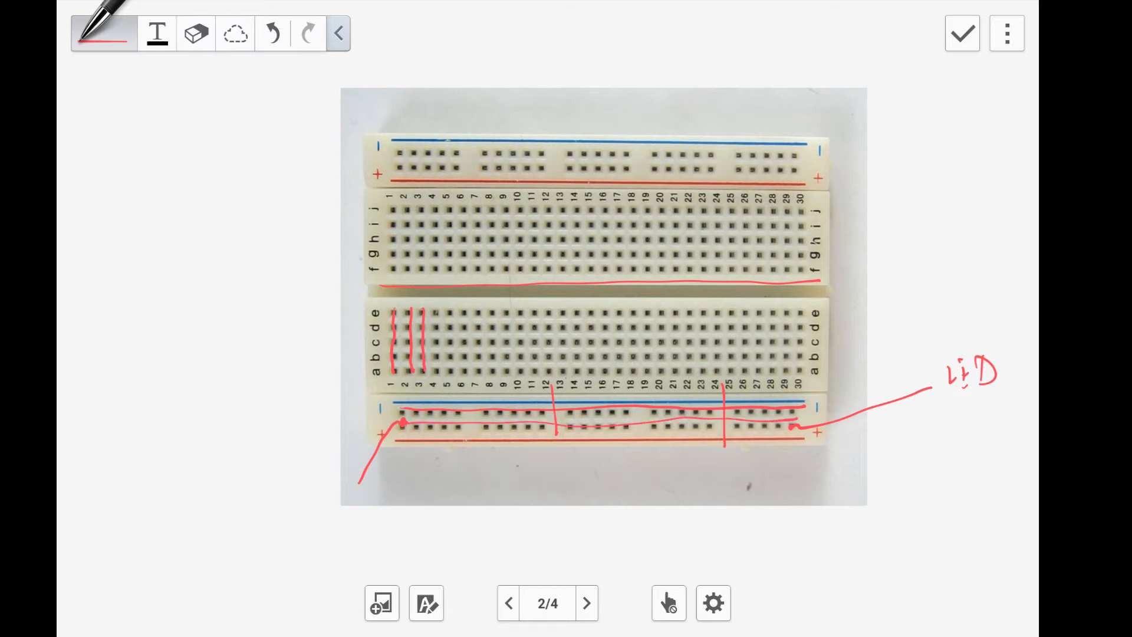
- Draw red lines through upper columns 1–3 and box them across the centre gap
left_click_drag(394, 210, 394, 256)
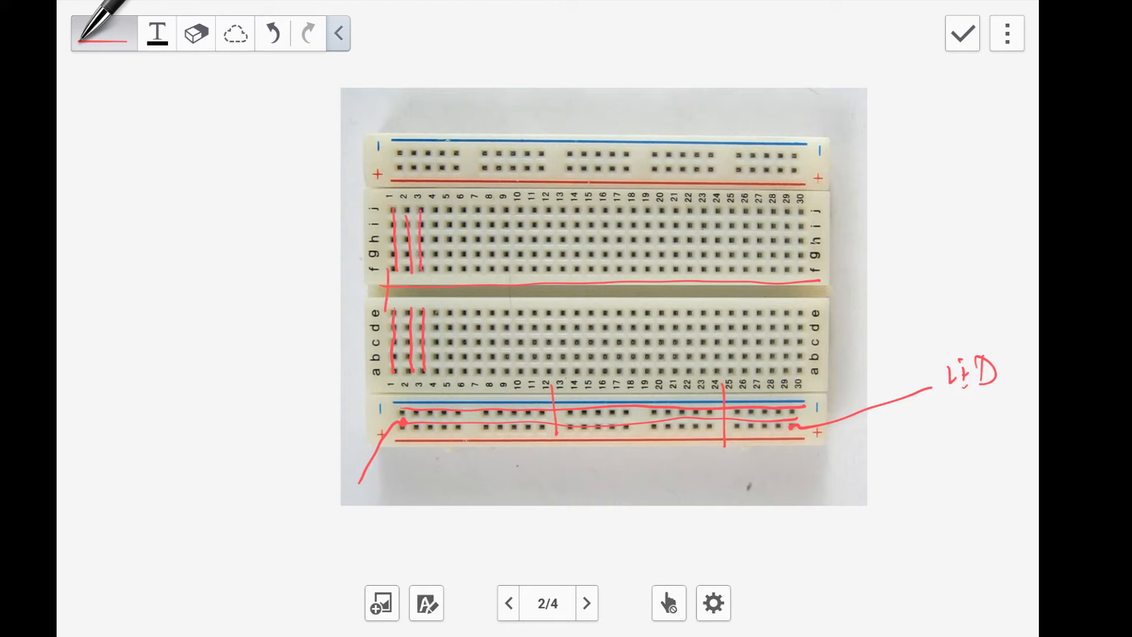
left_click_drag(390, 282, 480, 318)
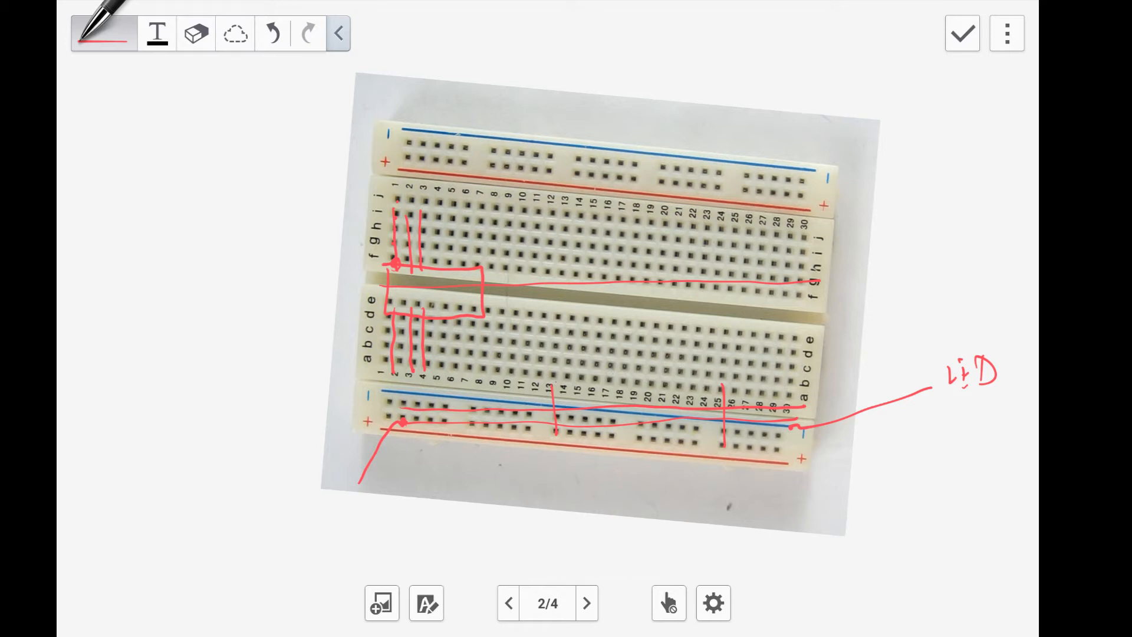
- On the chip slide, outline the IC and number its pins 1–14 in red
left_click(586, 603)
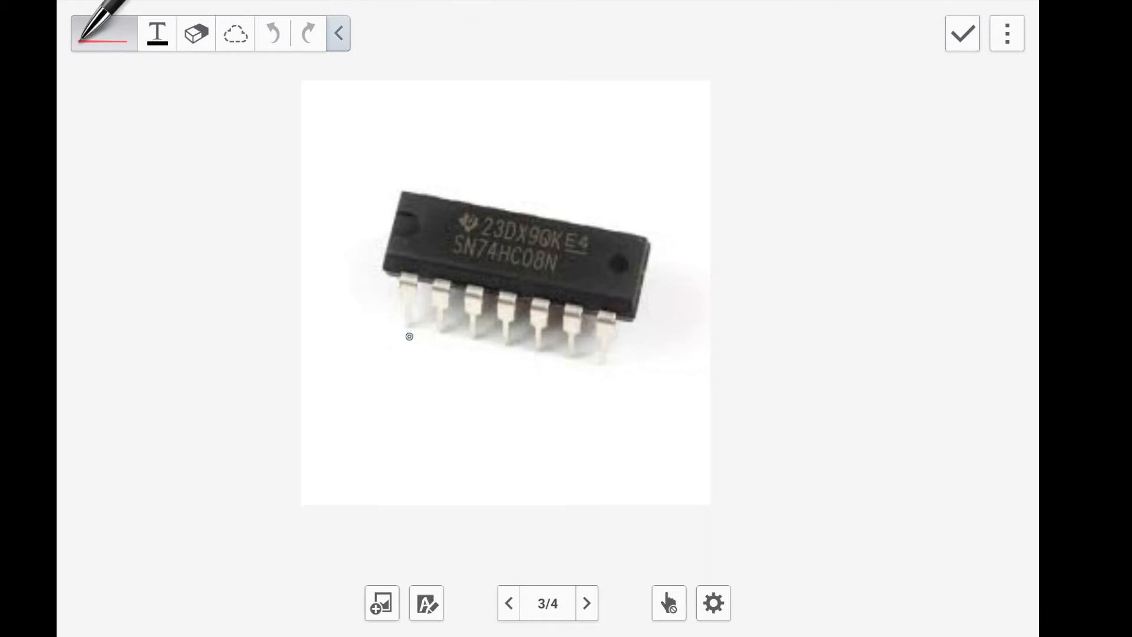
left_click_drag(410, 336, 476, 358)
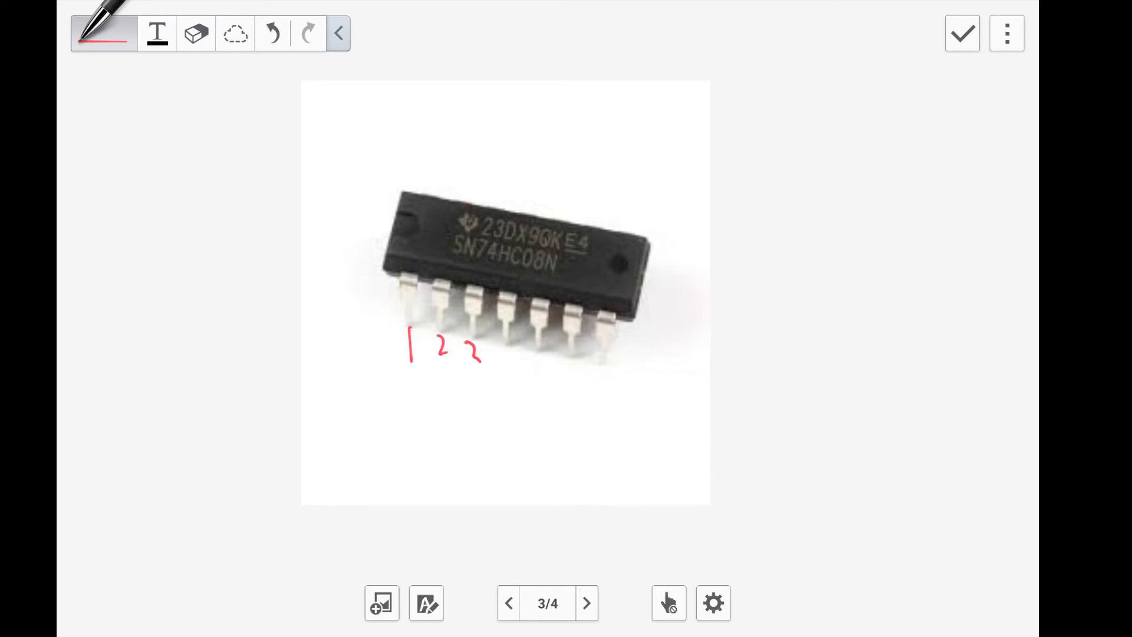
left_click_drag(477, 354, 621, 368)
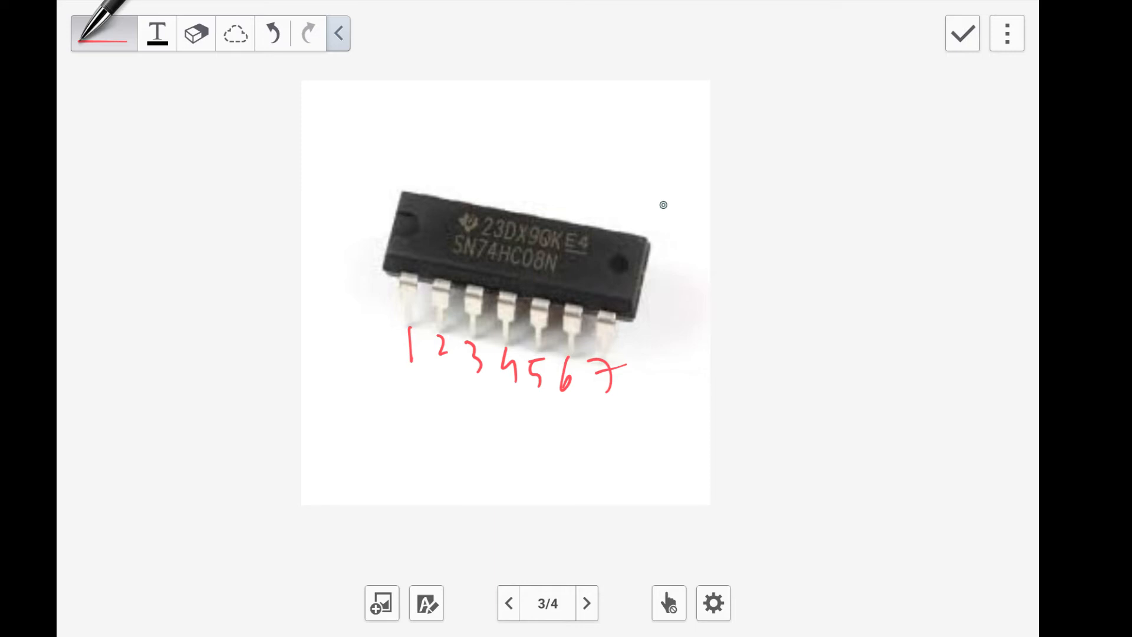
left_click_drag(422, 213, 394, 238)
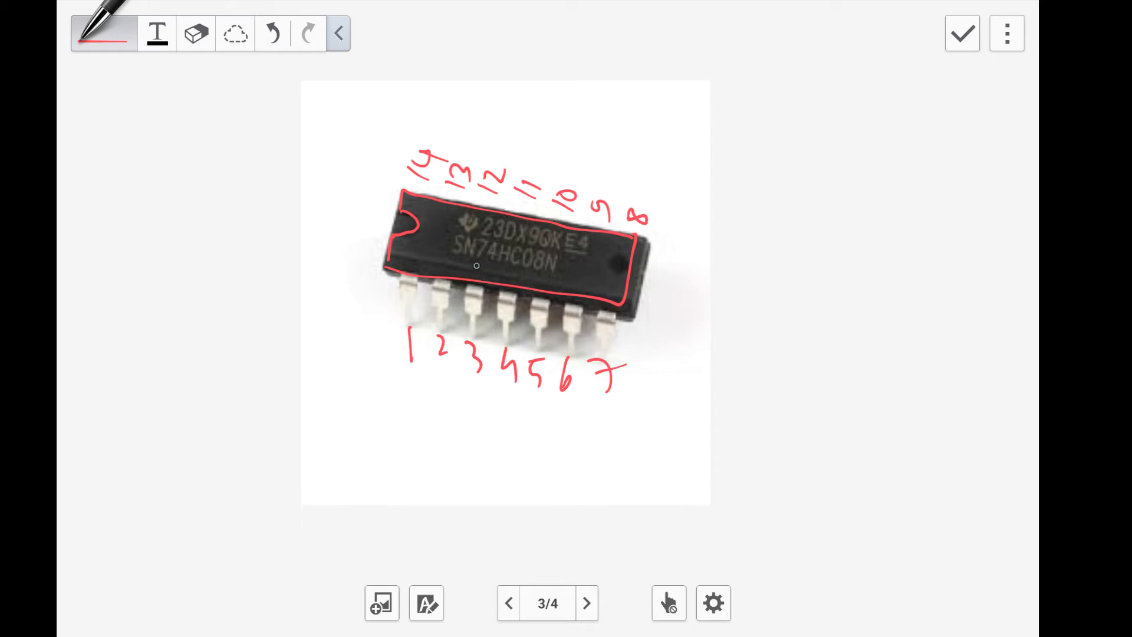
- Draw a red box around the handwritten 7408 label
left_click(473, 263)
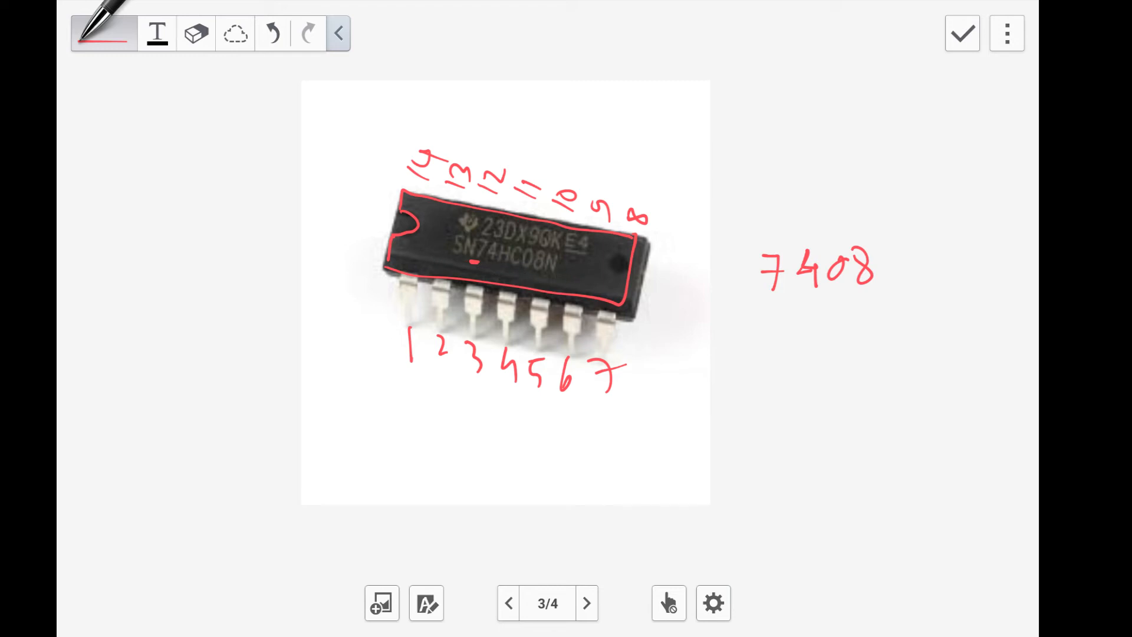
left_click_drag(755, 238, 892, 318)
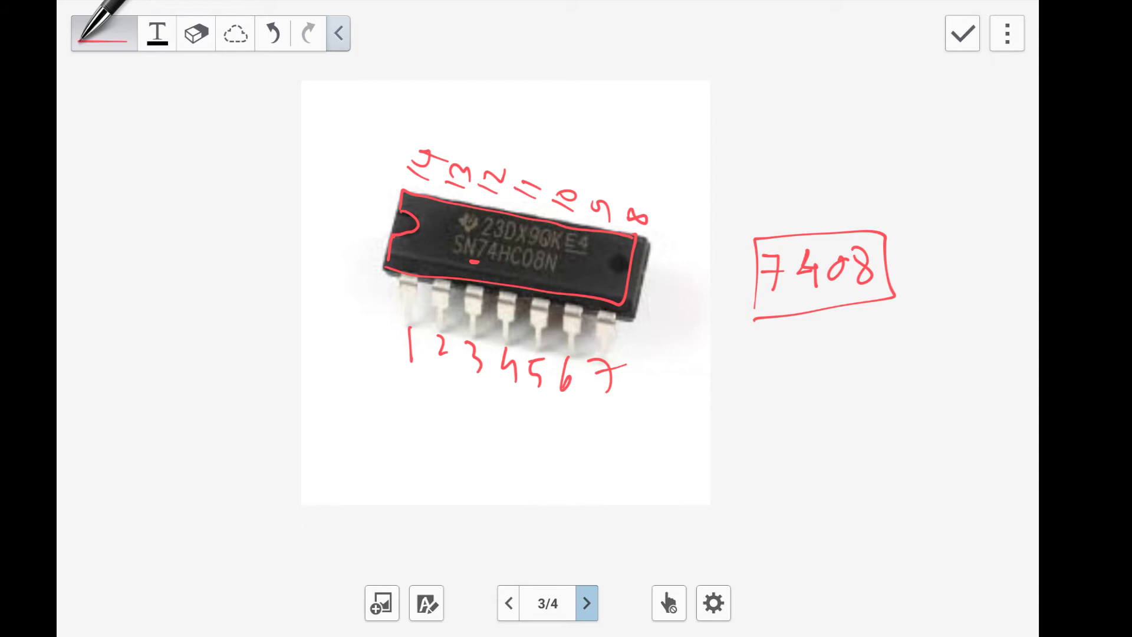
left_click(586, 603)
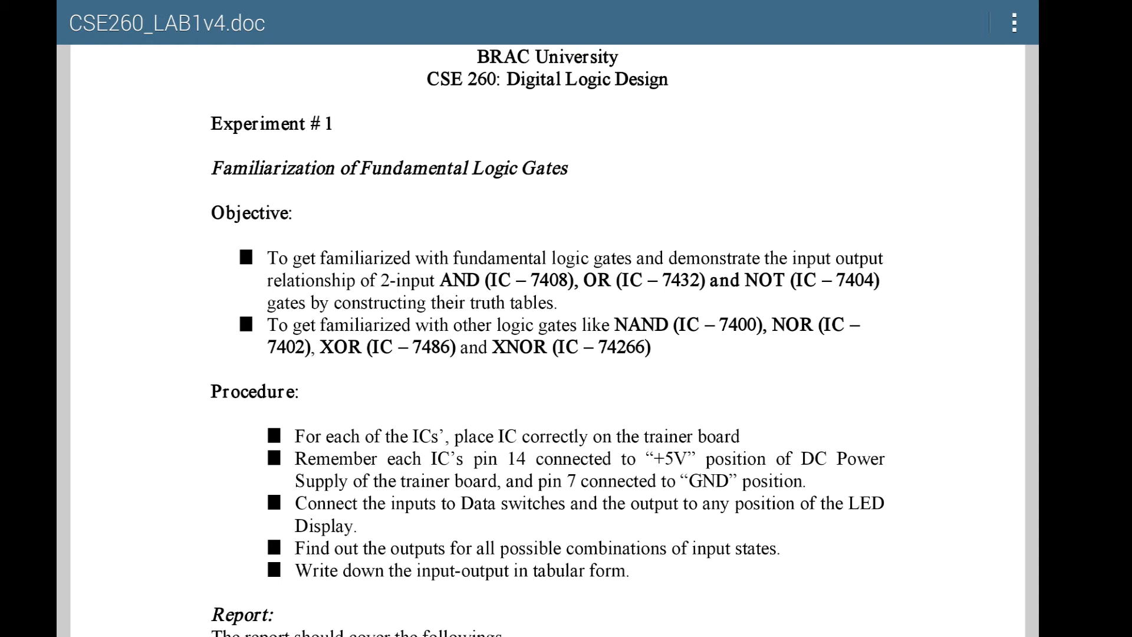
- Scroll past the Report list to the 7408 and 7432 pin-layout diagrams
scroll("down", 3)
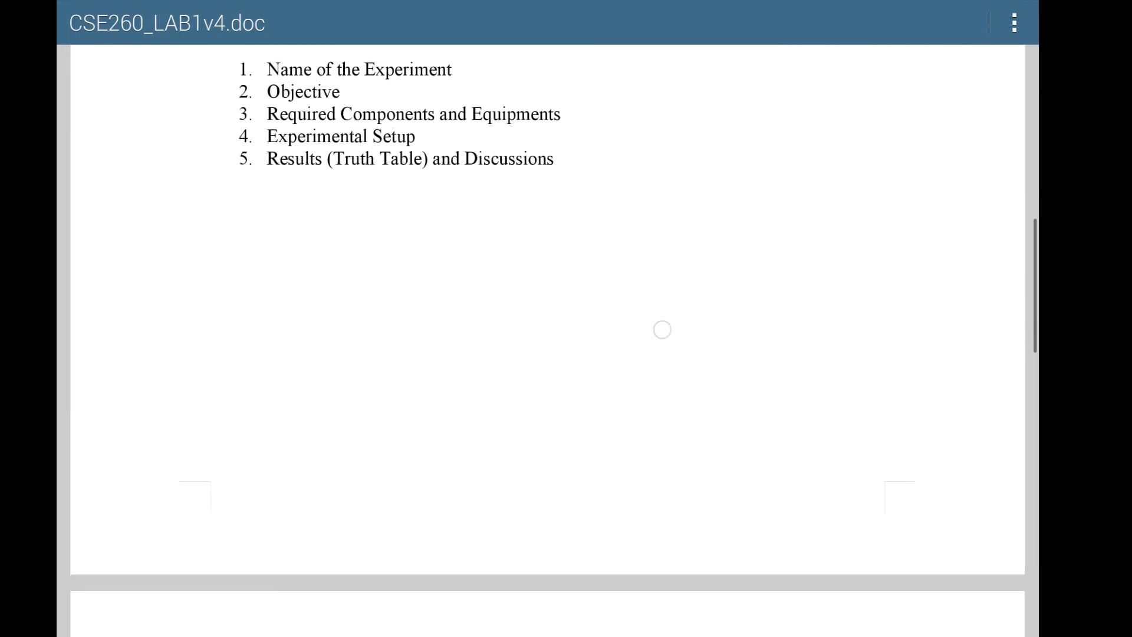
scroll("down", 3)
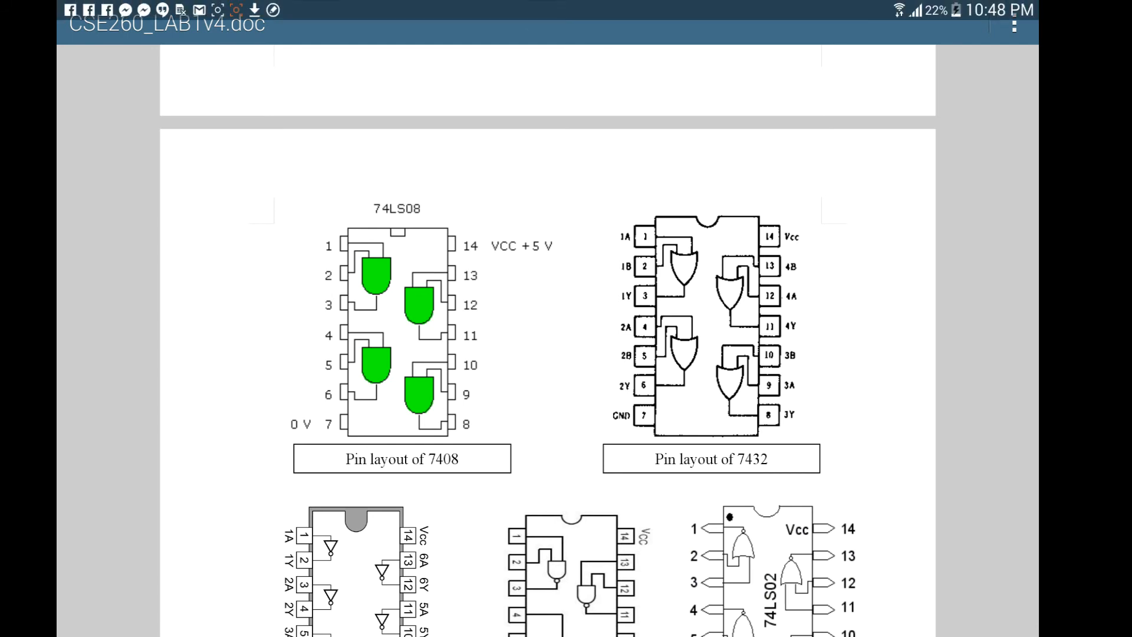
left_click_drag(566, 7, 566, 289)
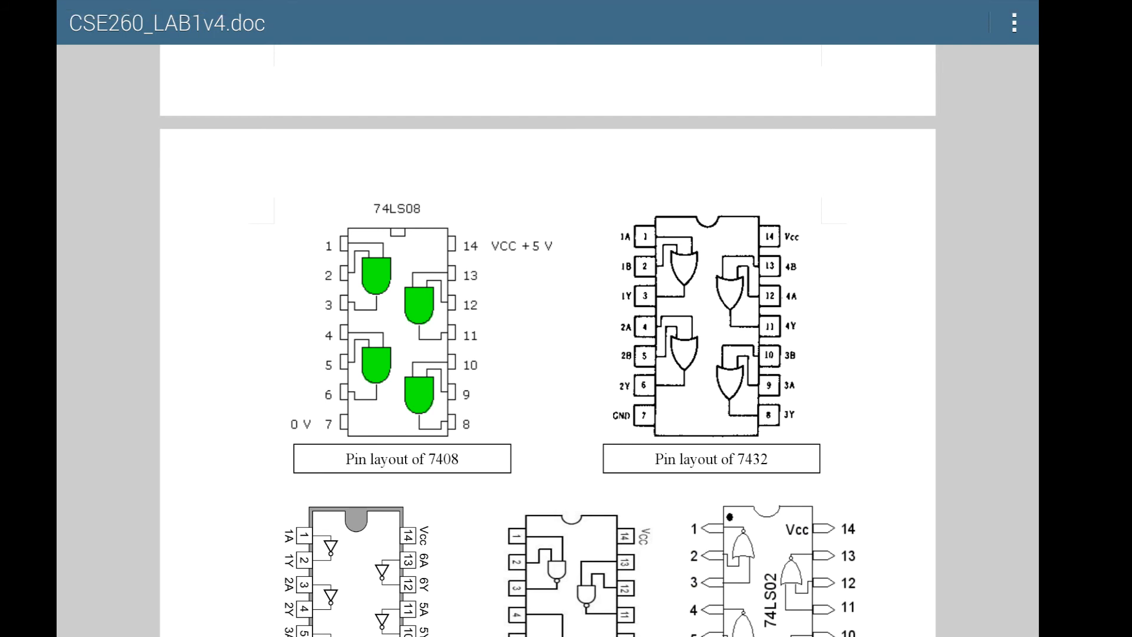
scroll("down", 3)
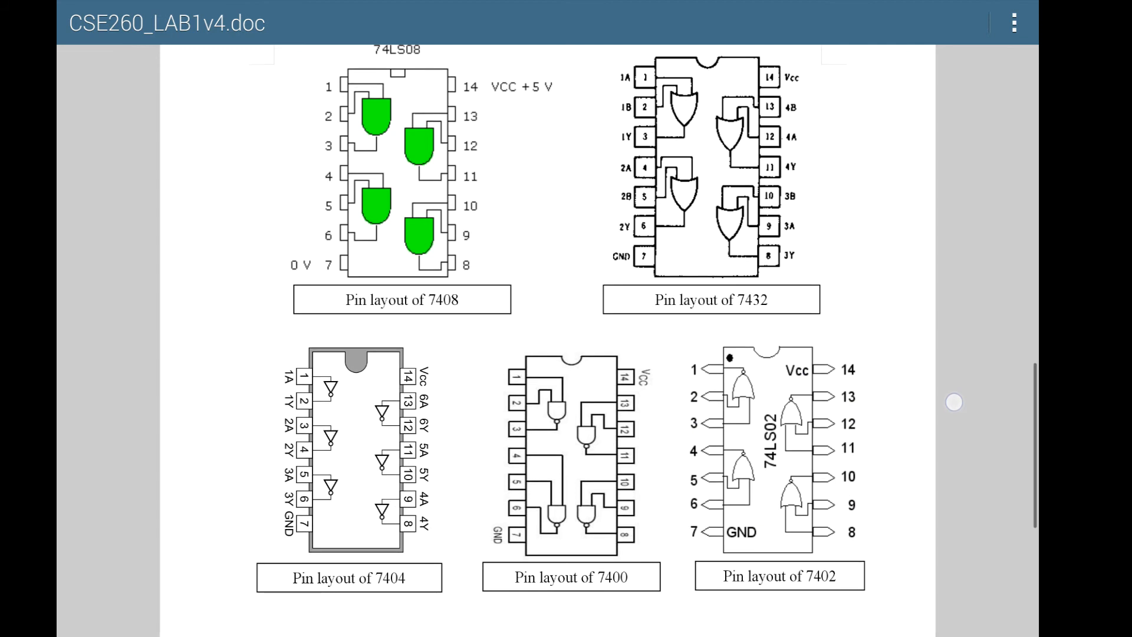
scroll("down", 3)
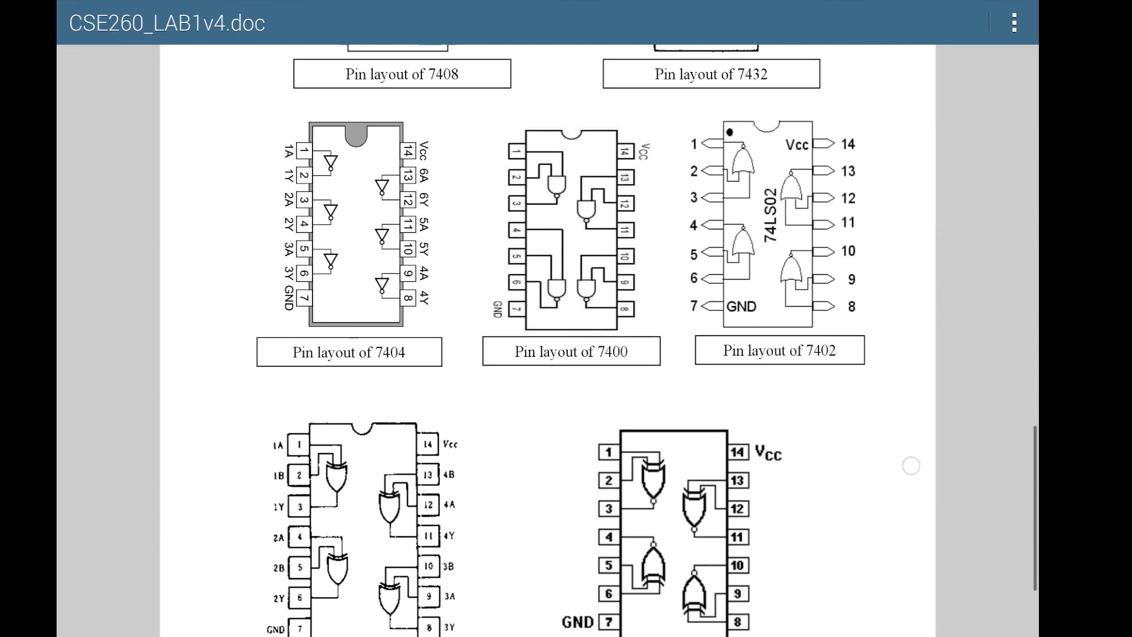
scroll("down", 3)
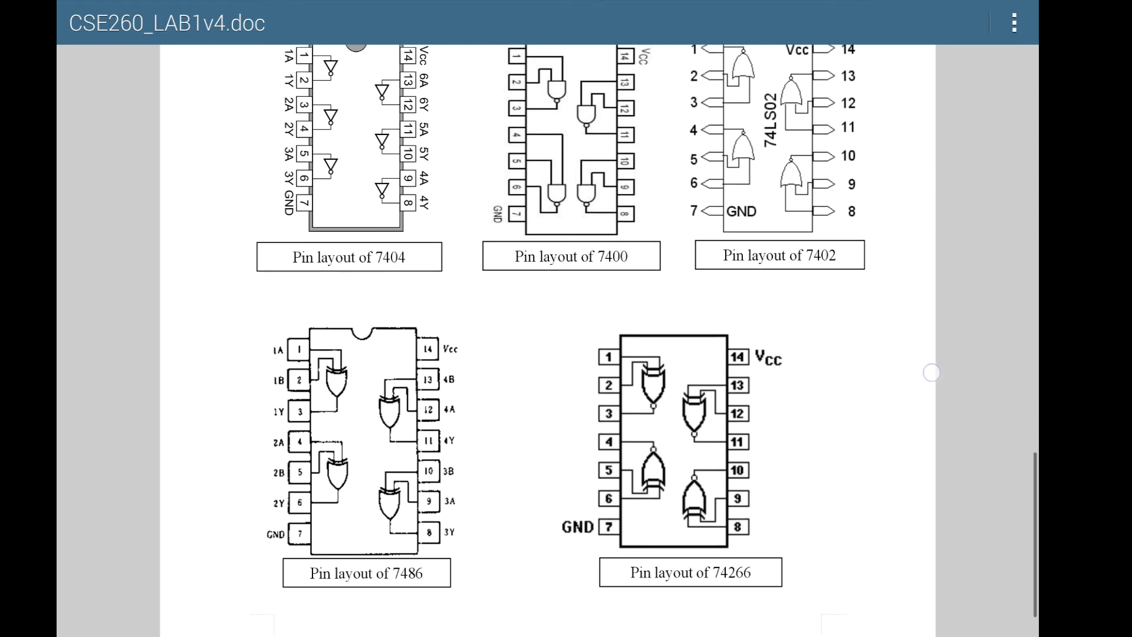
scroll("down", 3)
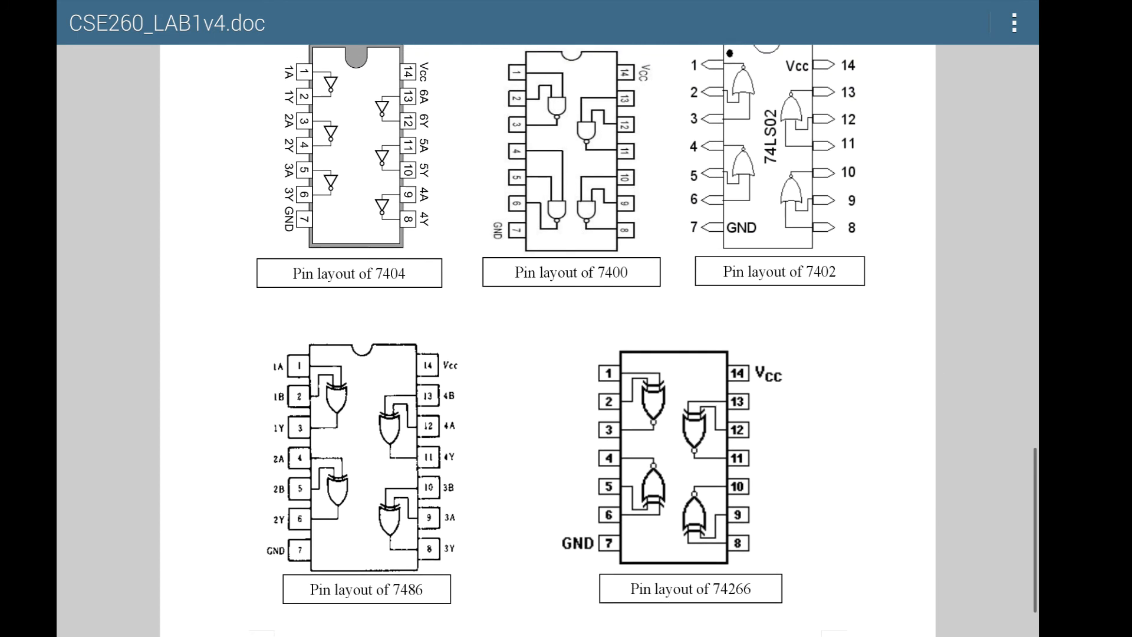
scroll("down", 3)
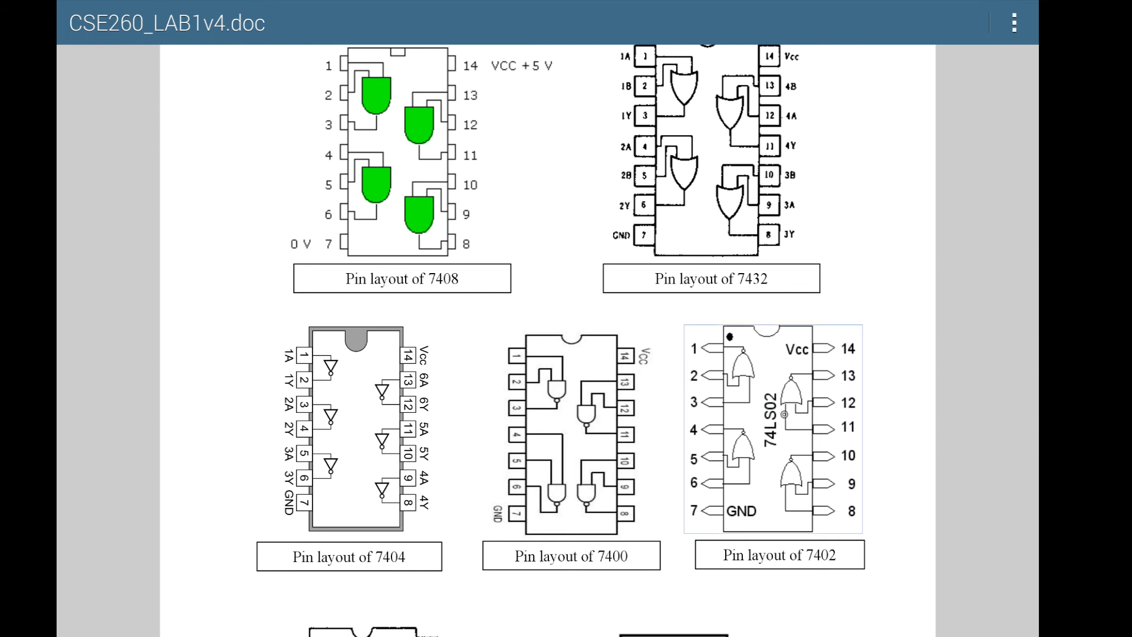
scroll("down", 3)
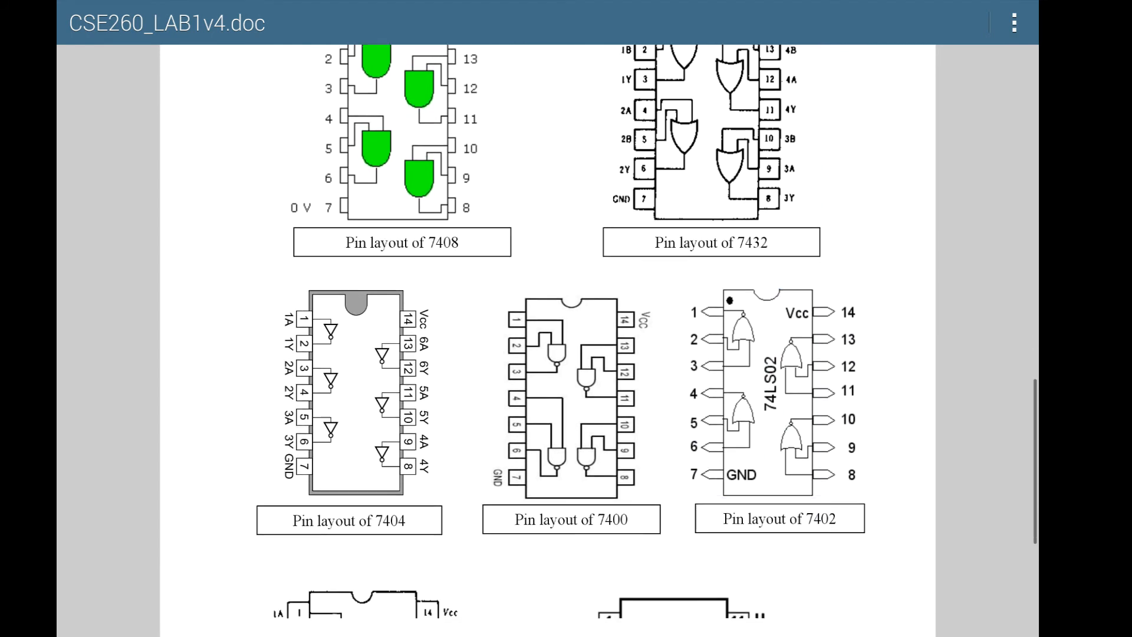
scroll("down", 3)
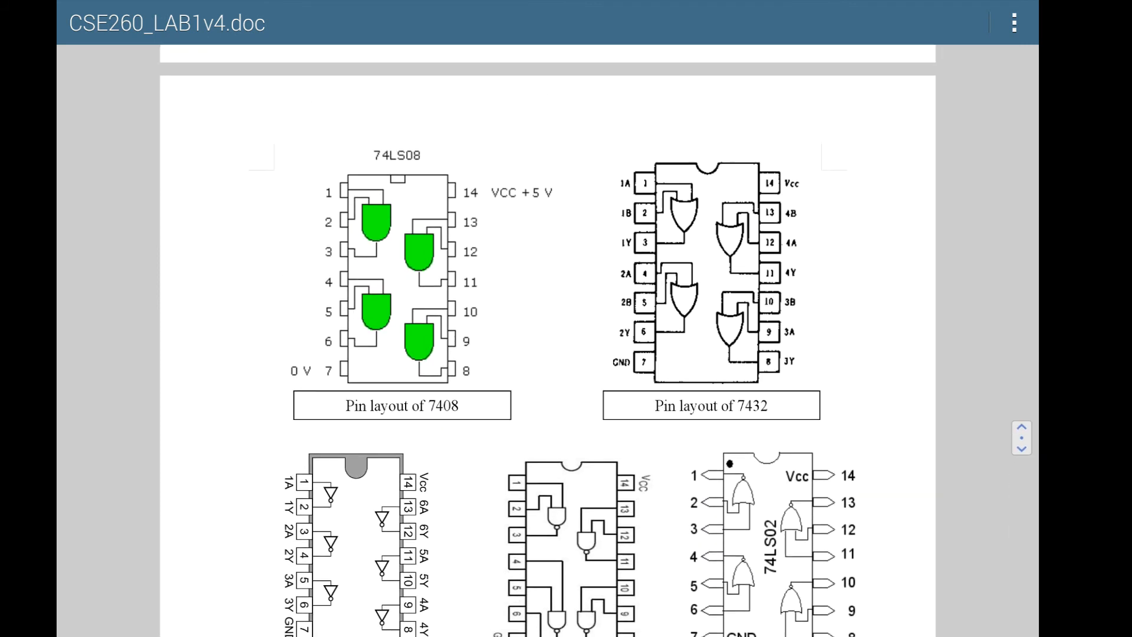
scroll("down", 3)
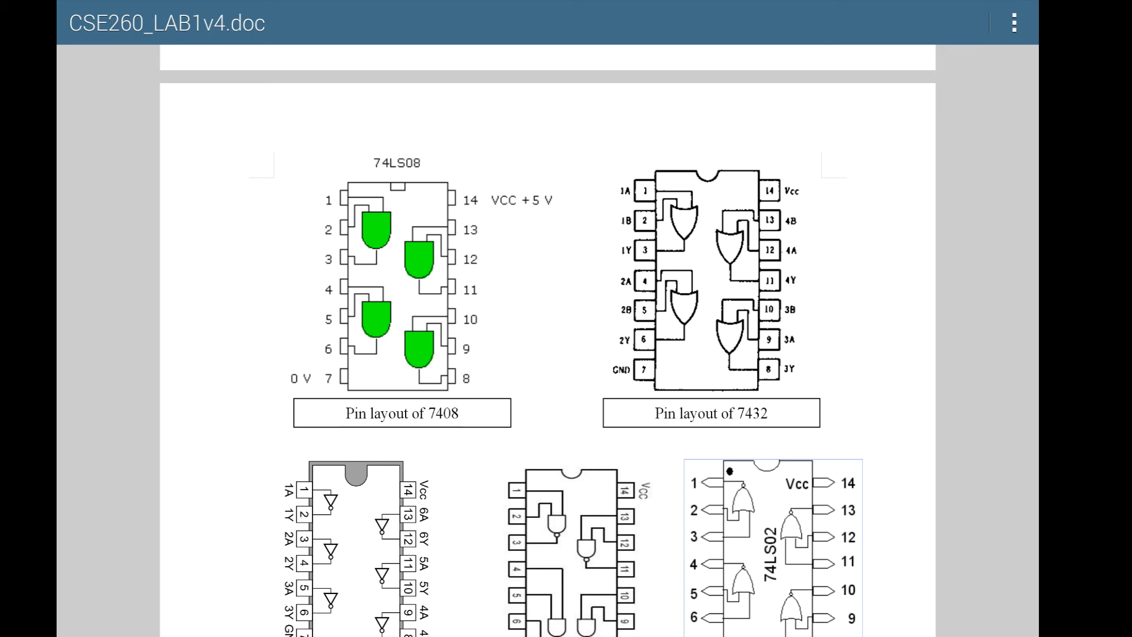
scroll("down", 3)
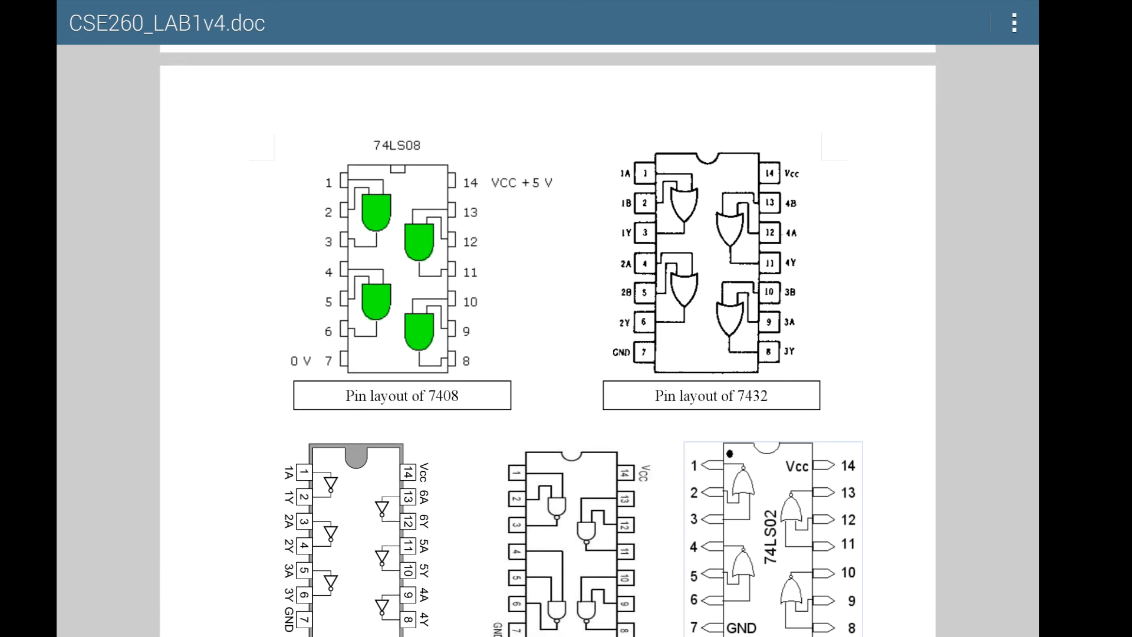
scroll("down", 3)
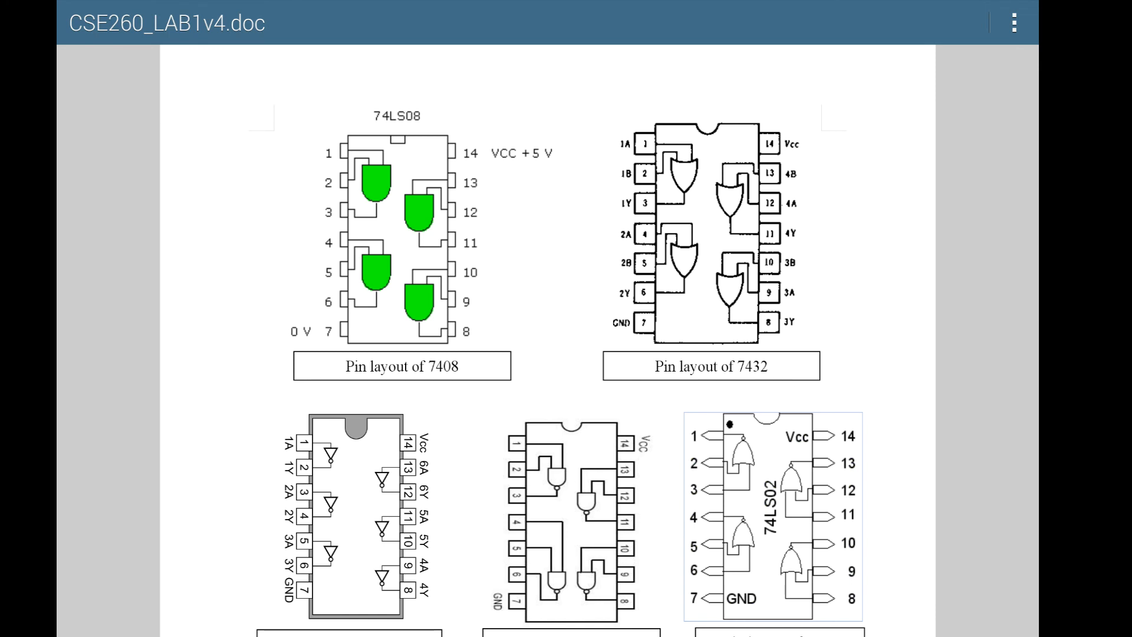
scroll("down", 3)
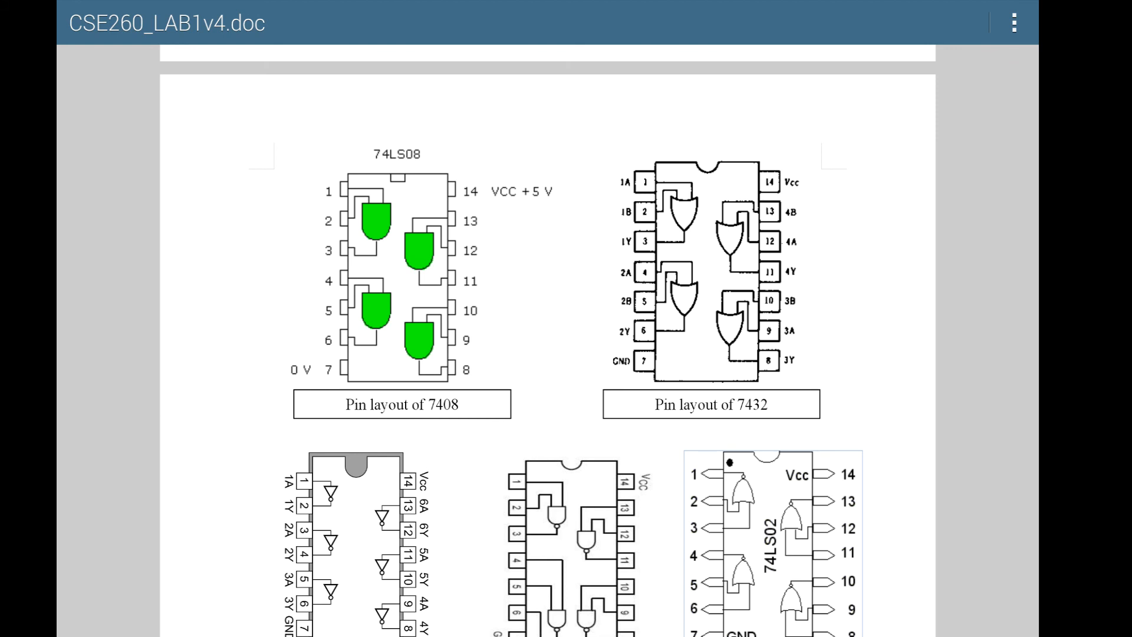
- Scroll through the 7486 and 74266 layouts back to page 1's Procedure and Report
scroll("down", 3)
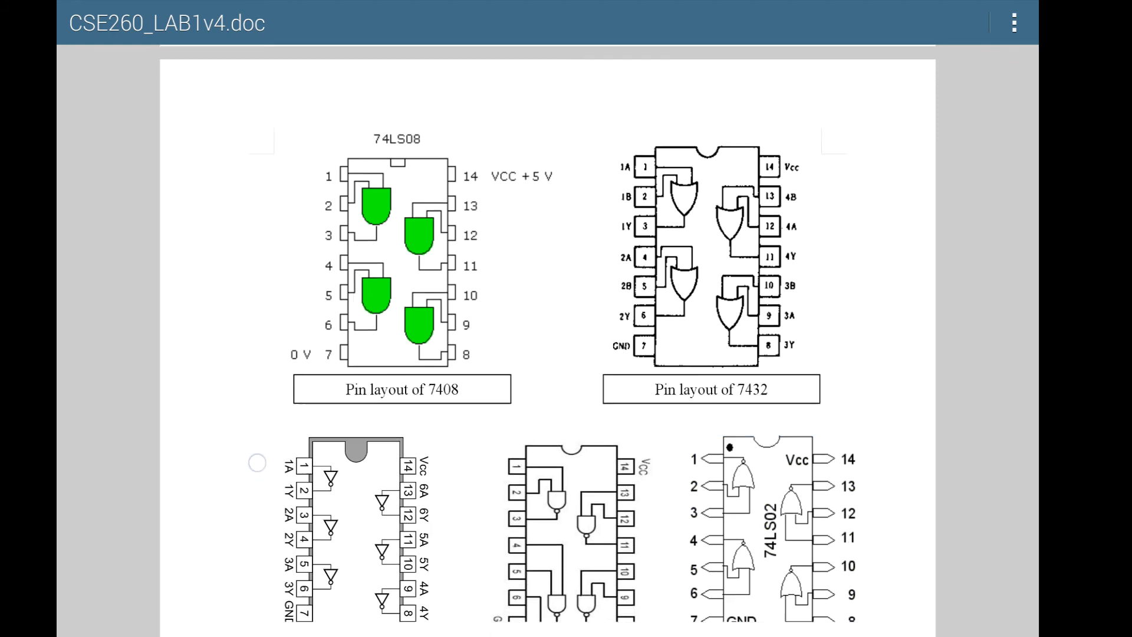
scroll("down", 3)
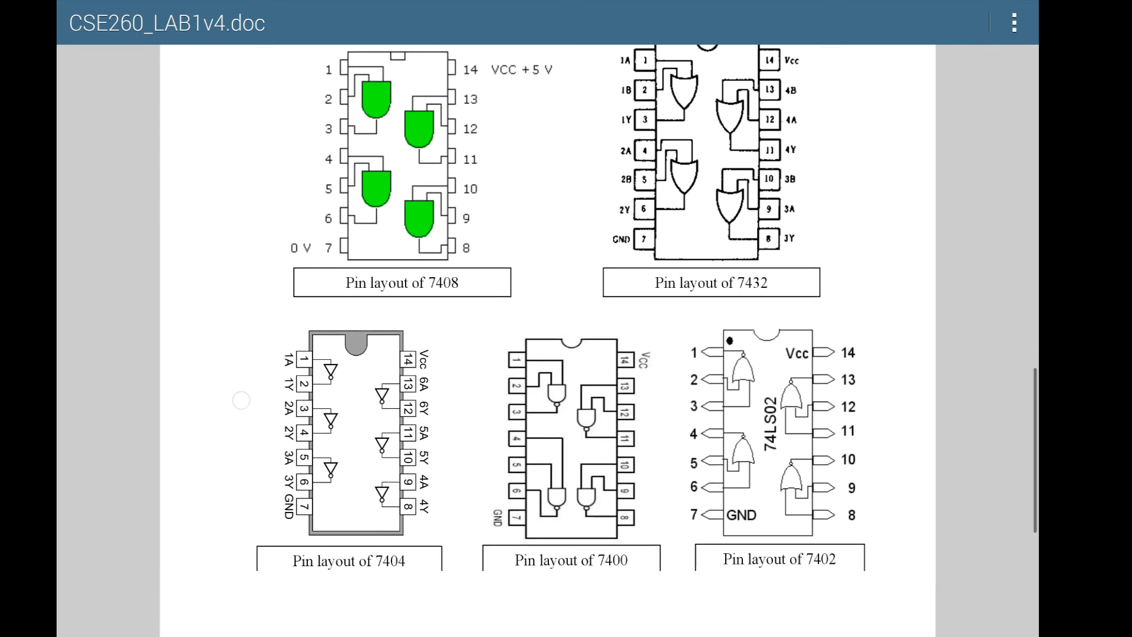
scroll("down", 3)
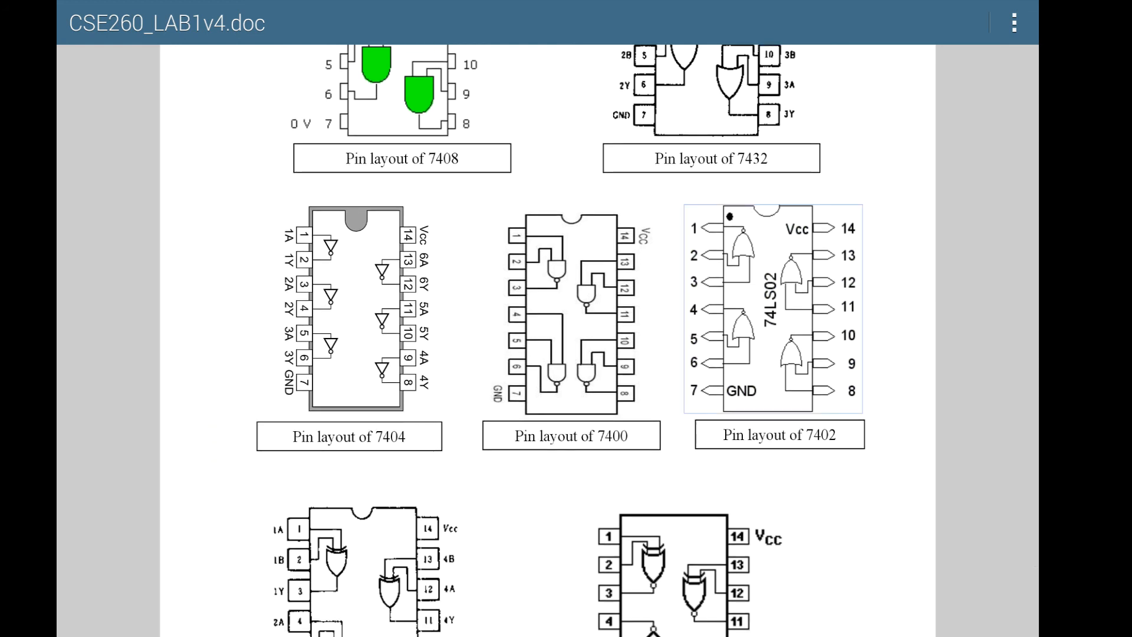
scroll("down", 3)
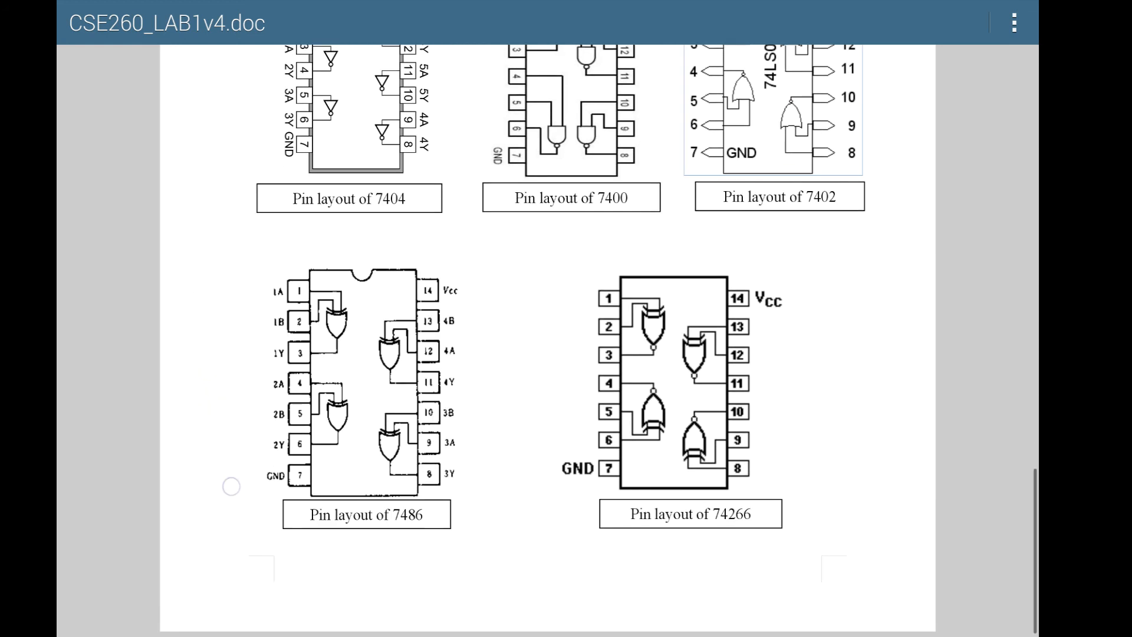
scroll("down", 3)
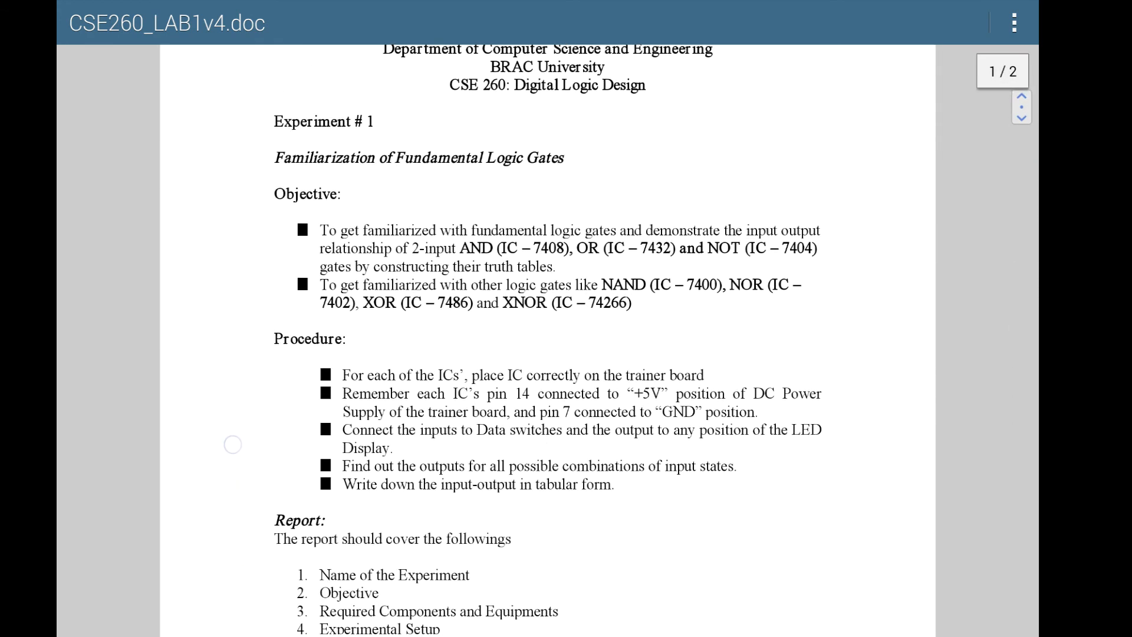
scroll("down", 3)
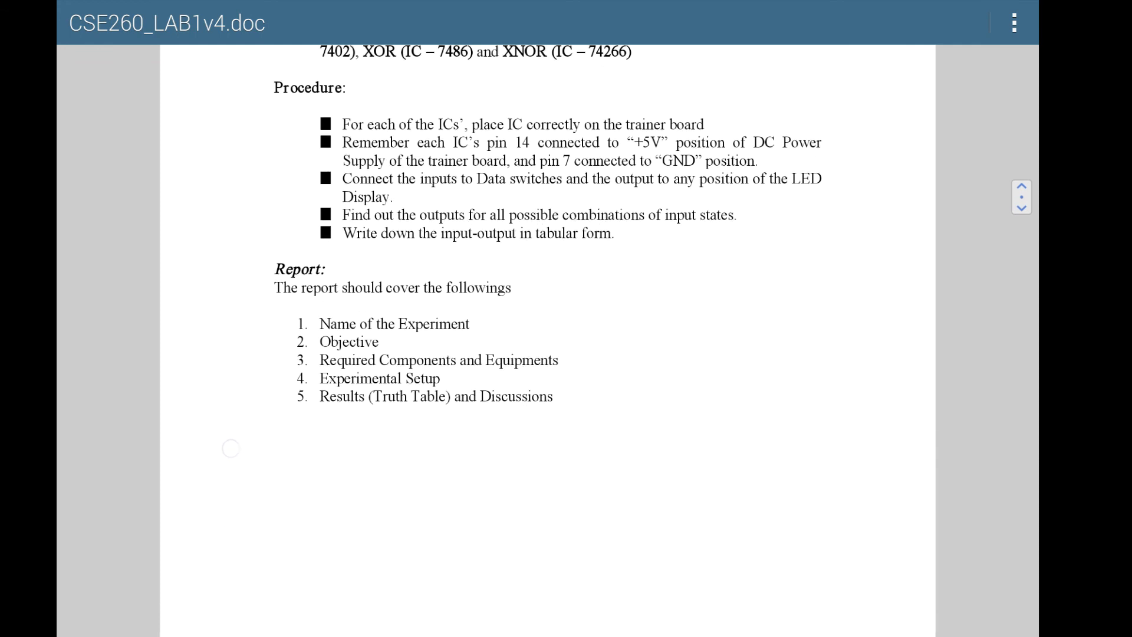